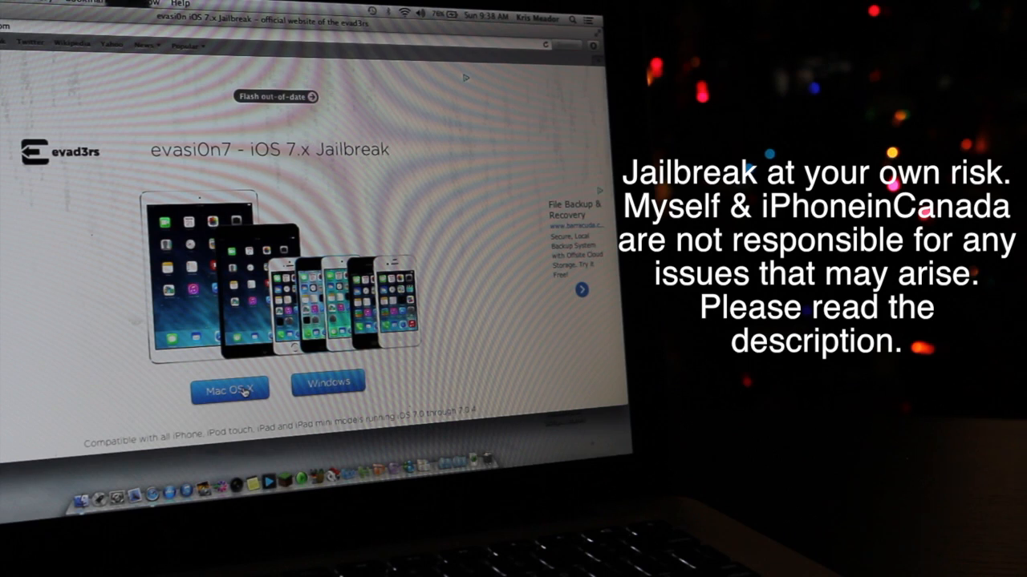
pyautogui.moveTo(328, 377)
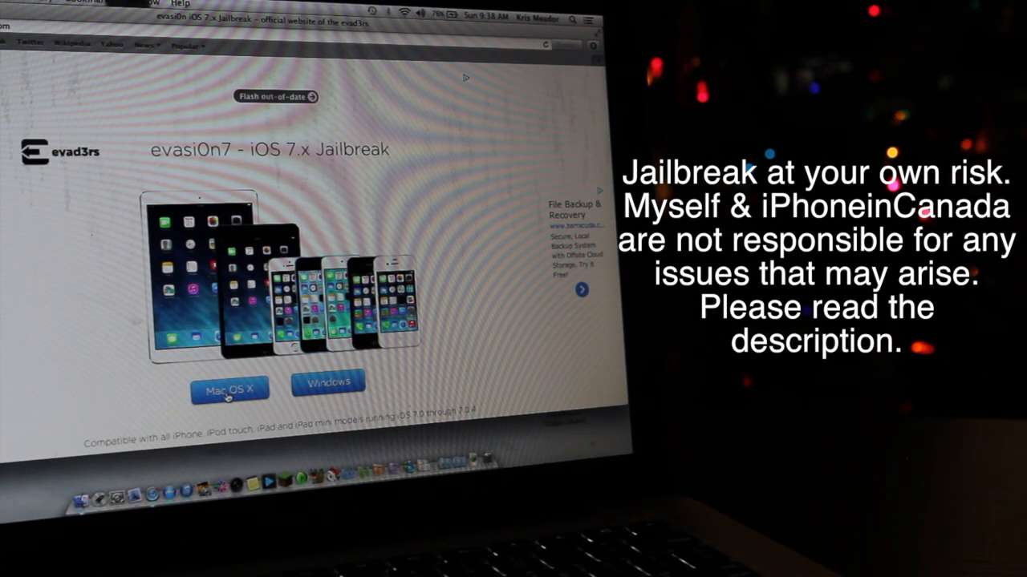
# Choose the Mac OS X download of evasi0n7 to reach its 29.1 MB Box file page
pyautogui.click(229, 389)
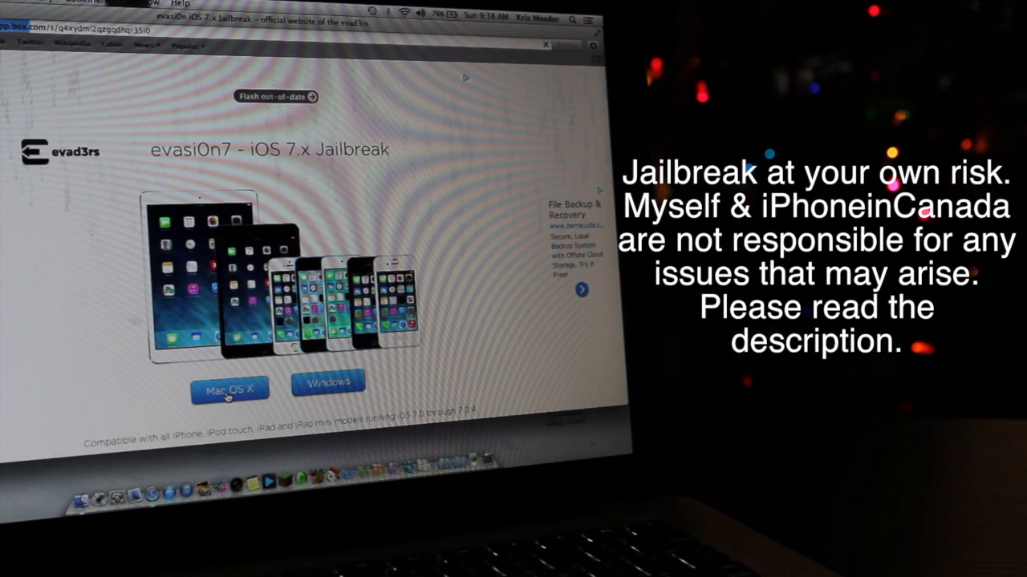
pyautogui.click(230, 389)
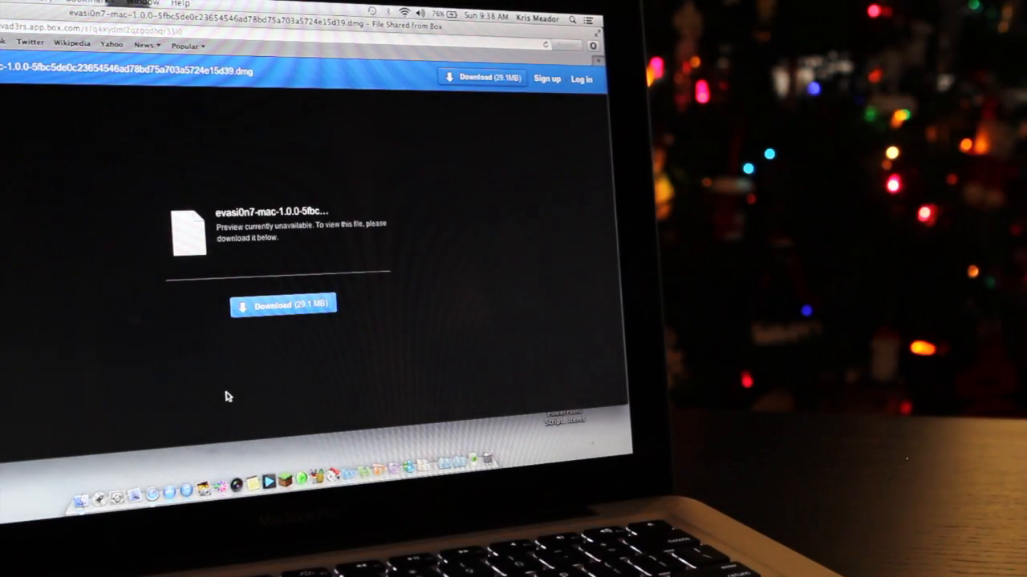